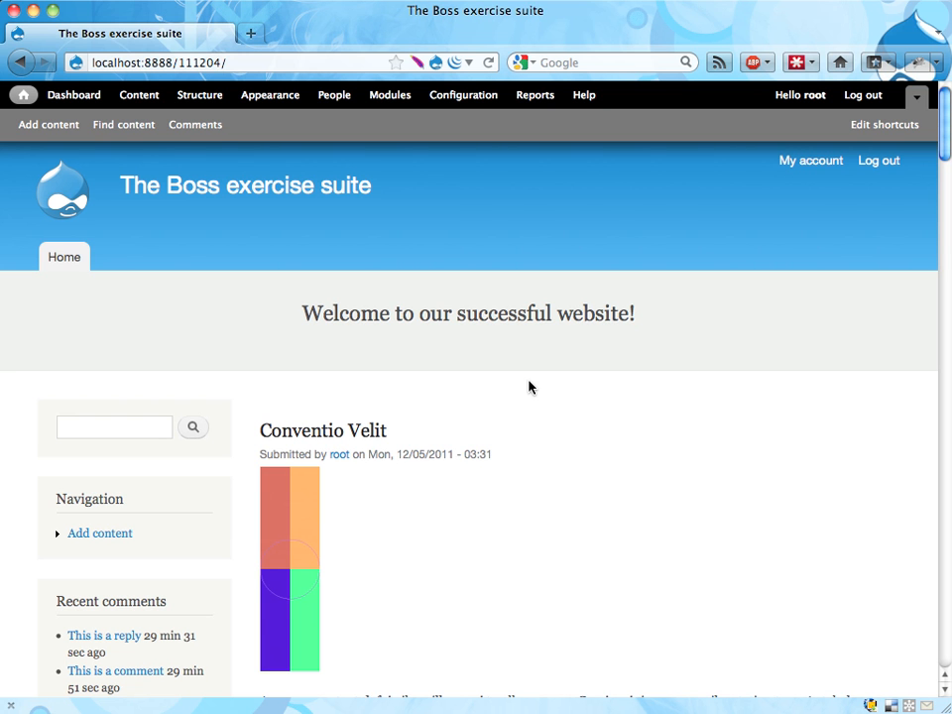
mouse_move(111, 498)
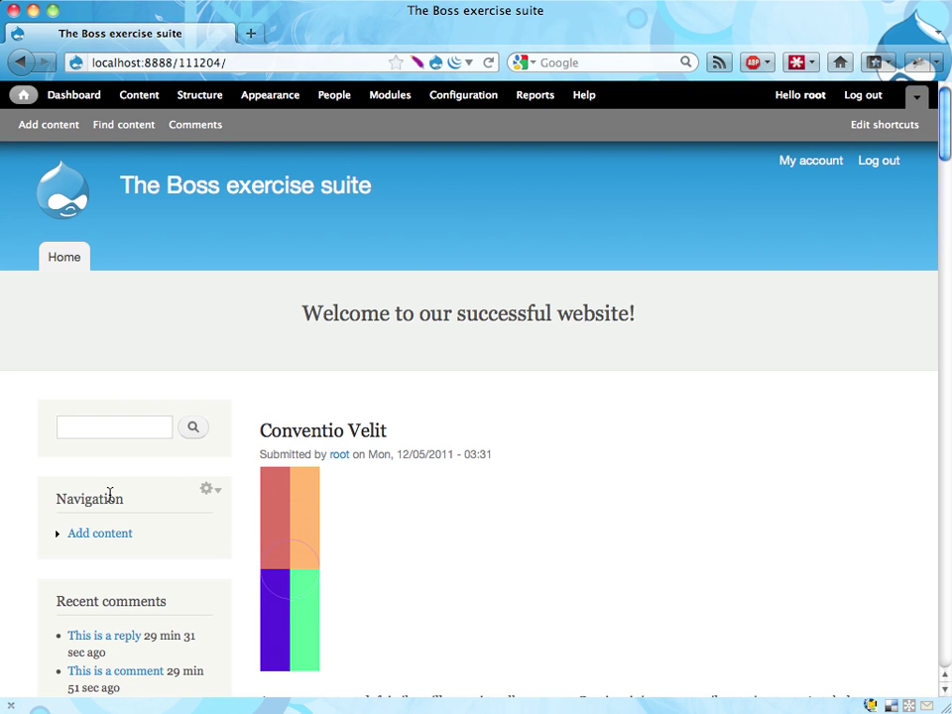
mouse_move(175, 498)
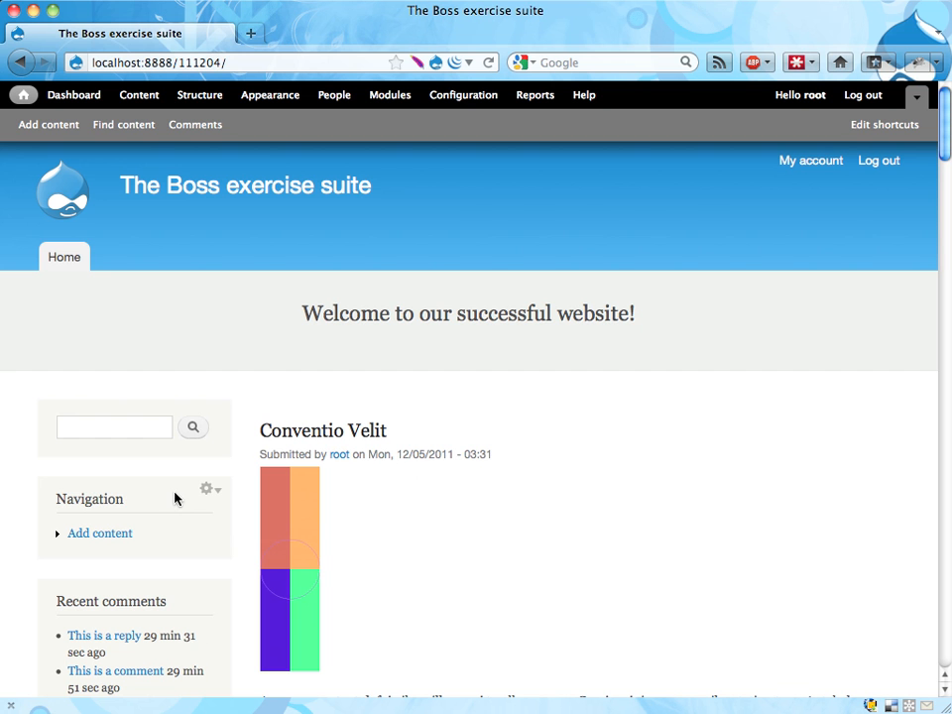
mouse_move(166, 506)
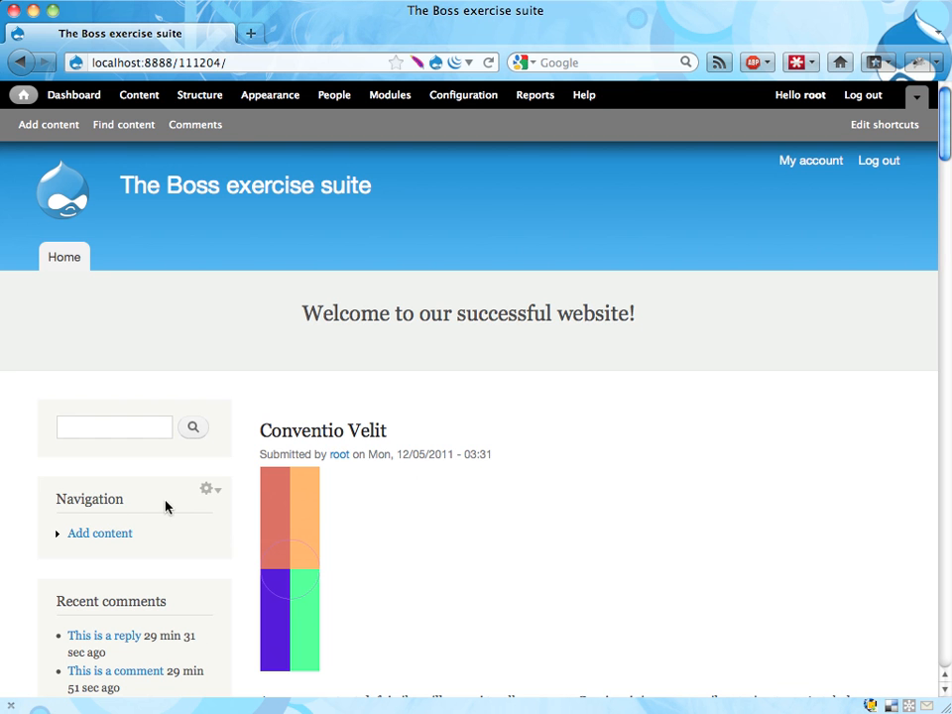
mouse_move(254, 423)
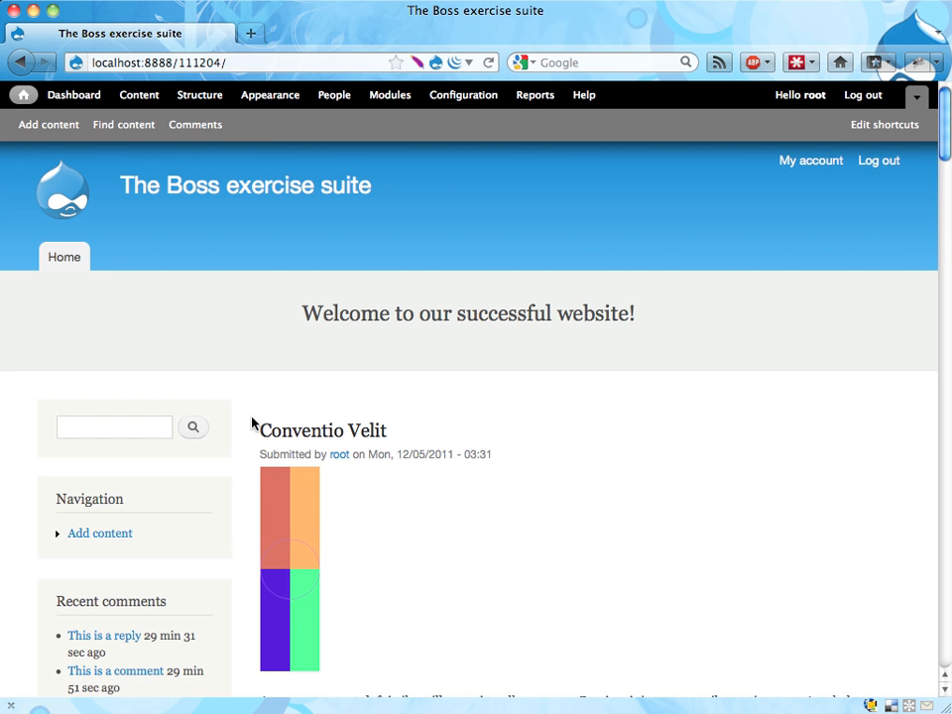
Step: Open Configure block for the Navigation block via its contextual gear menu
scroll(down, 3)
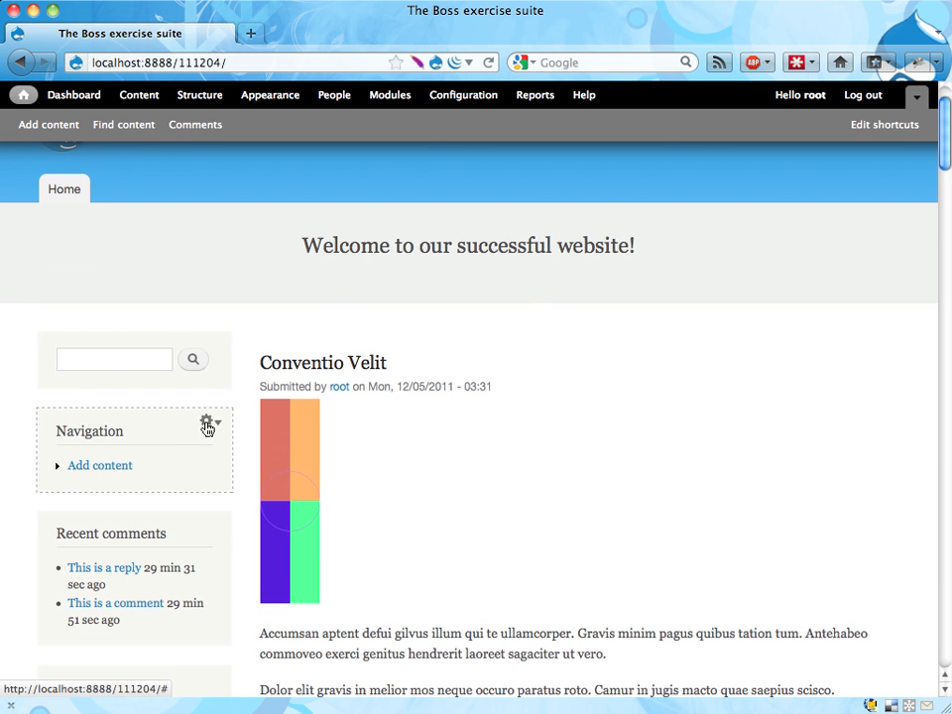
click(205, 424)
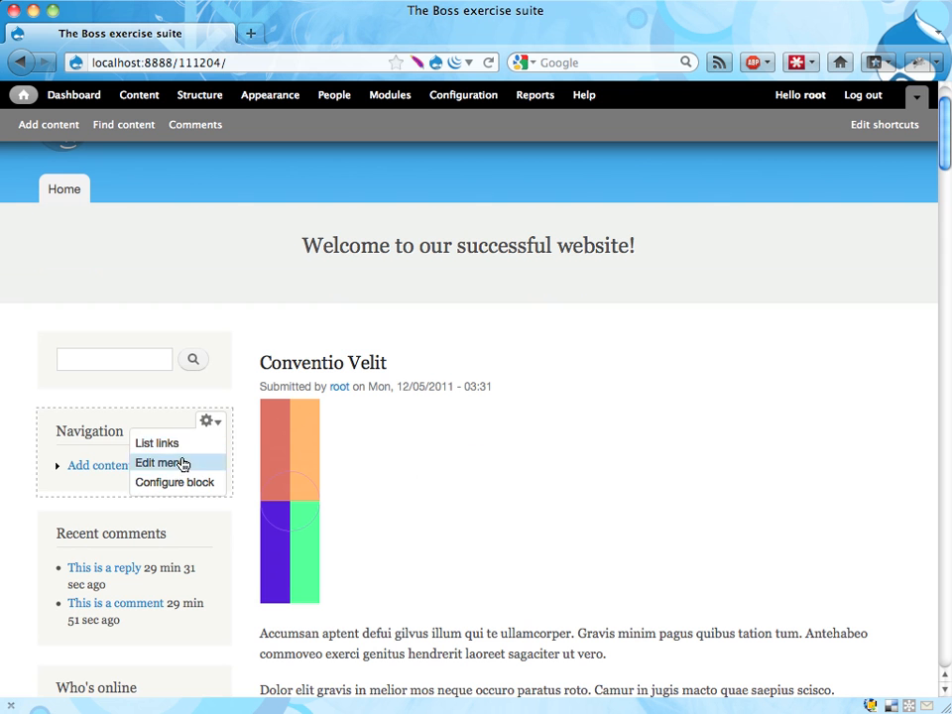
mouse_move(157, 495)
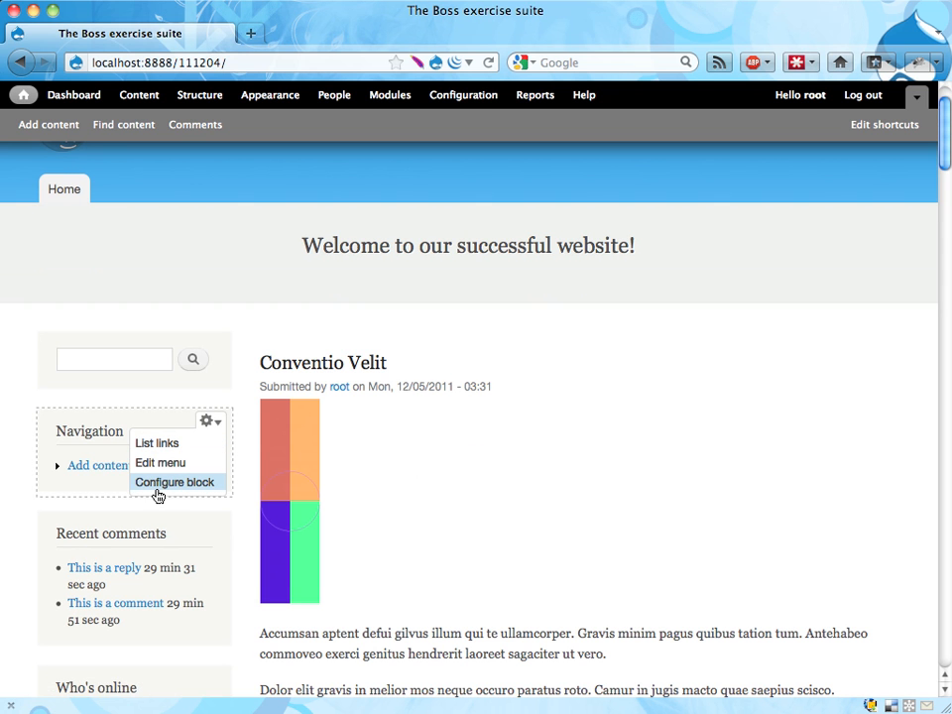
mouse_move(156, 488)
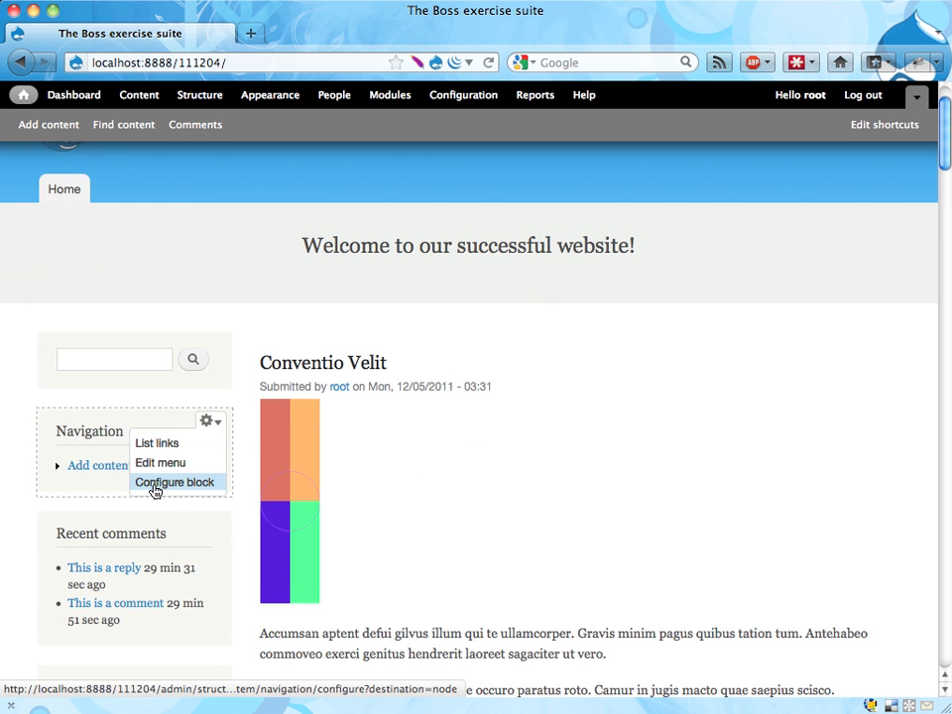
mouse_move(166, 490)
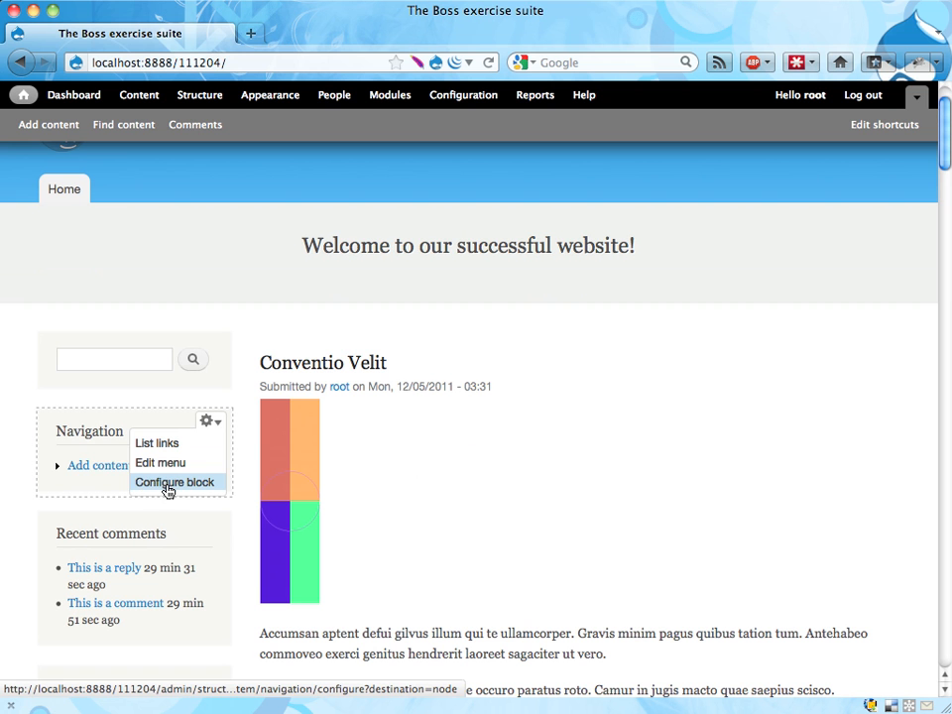
mouse_move(160, 489)
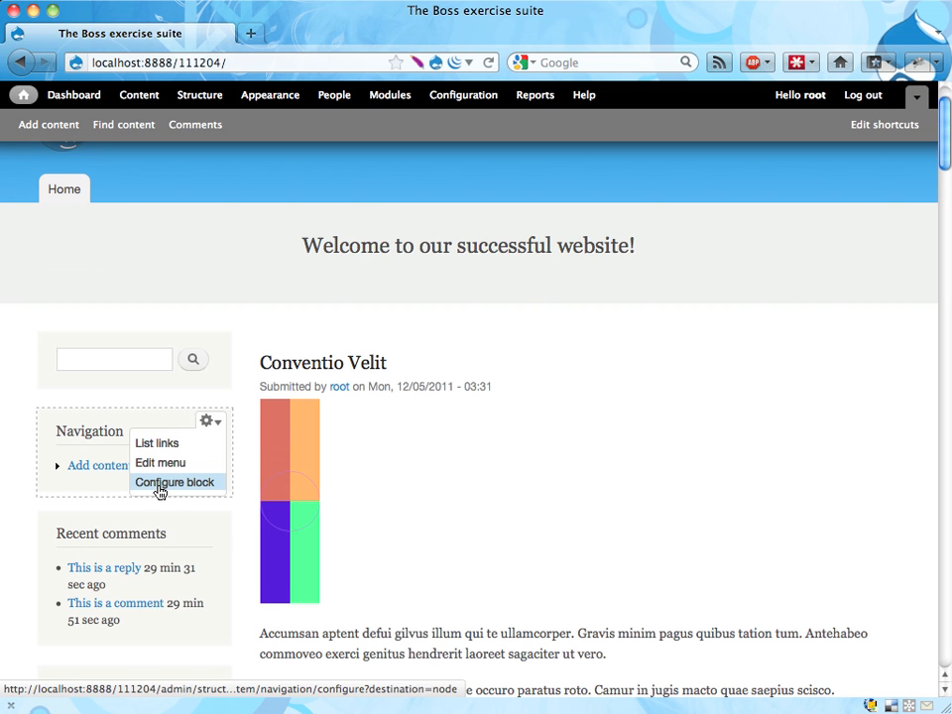
click(174, 482)
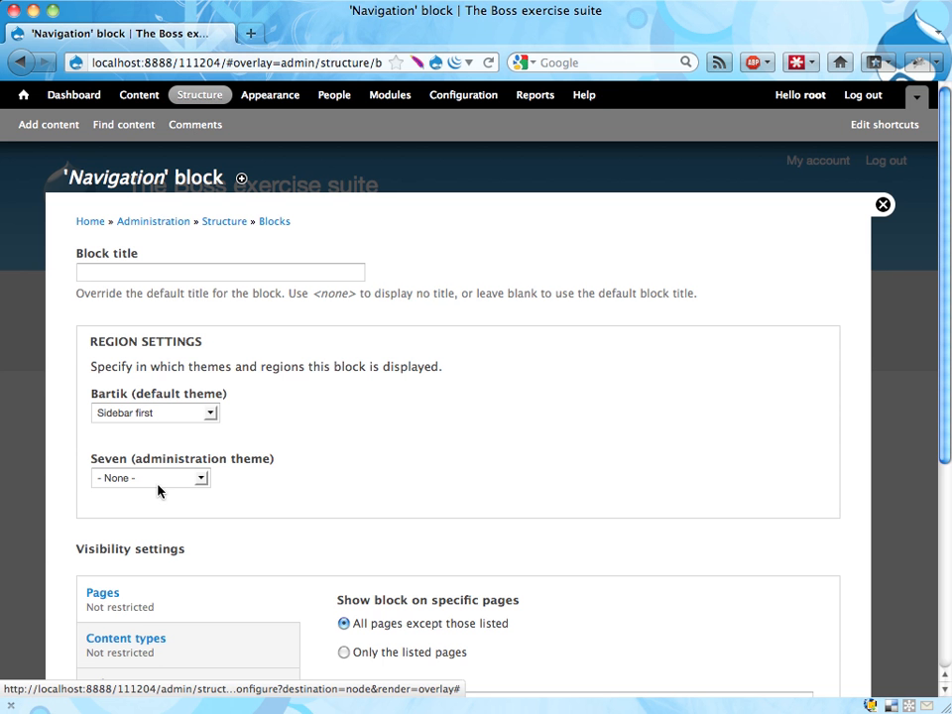
mouse_move(91, 256)
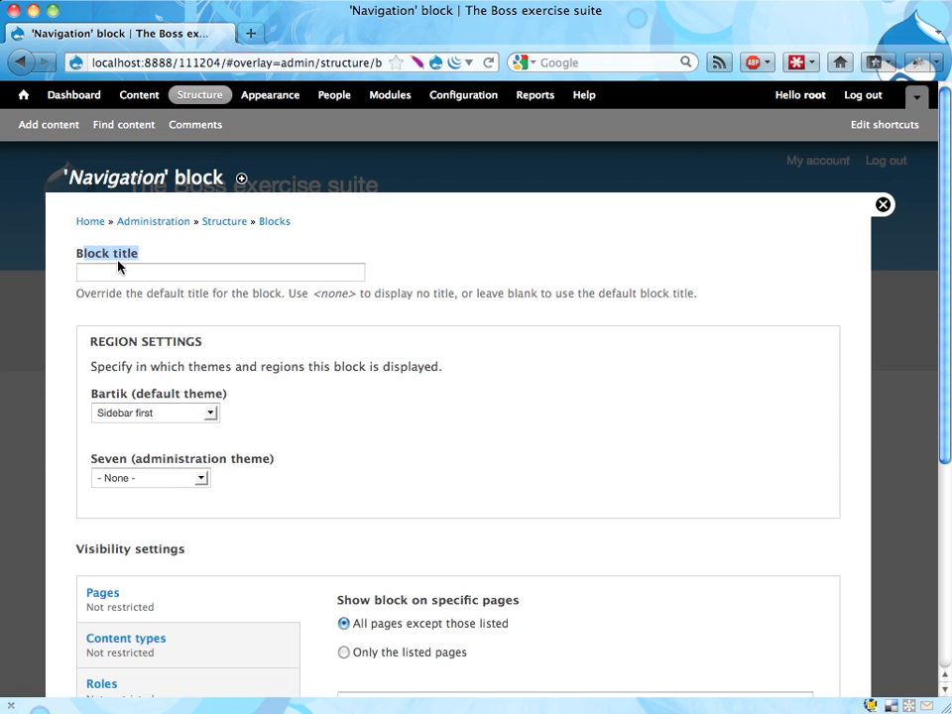
click(220, 271)
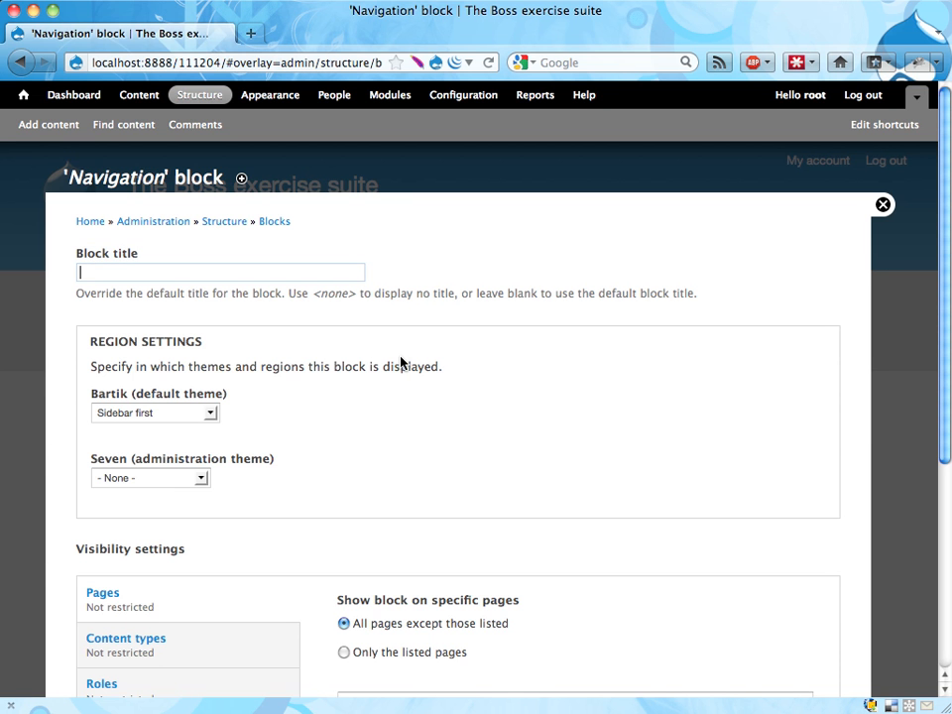
mouse_move(390, 356)
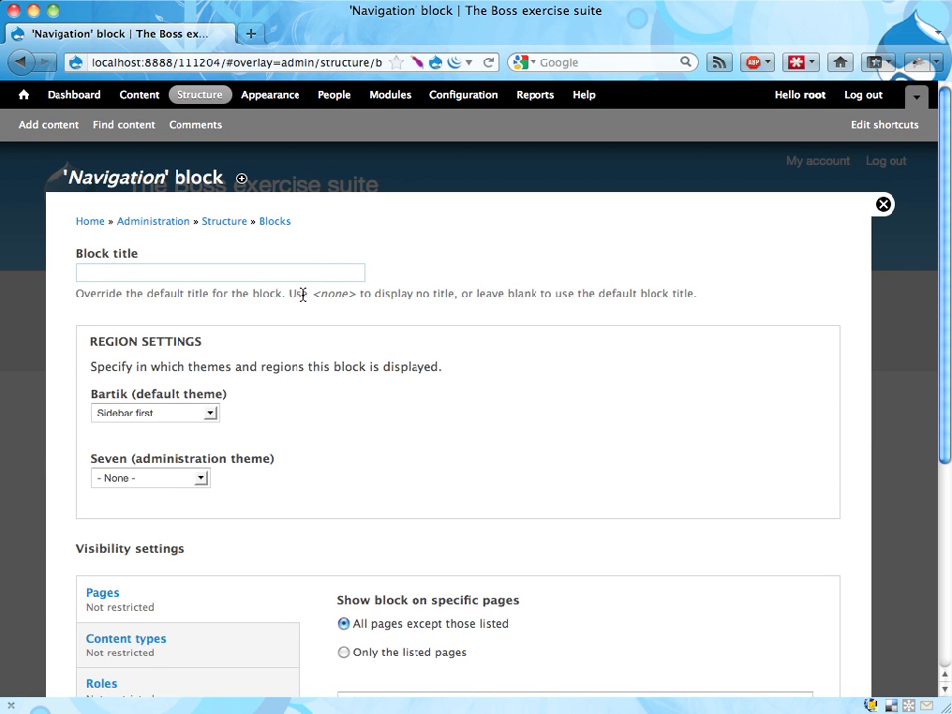
mouse_move(332, 293)
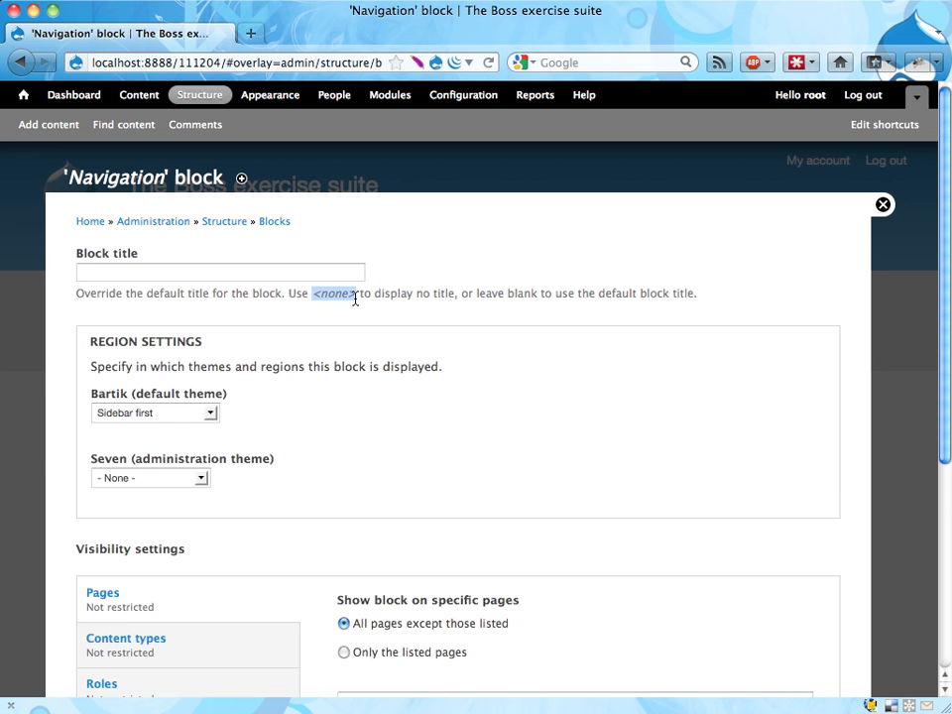
Step: Set the Navigation block title to '<none>', save, and check the front page sidebar
text(<none>)
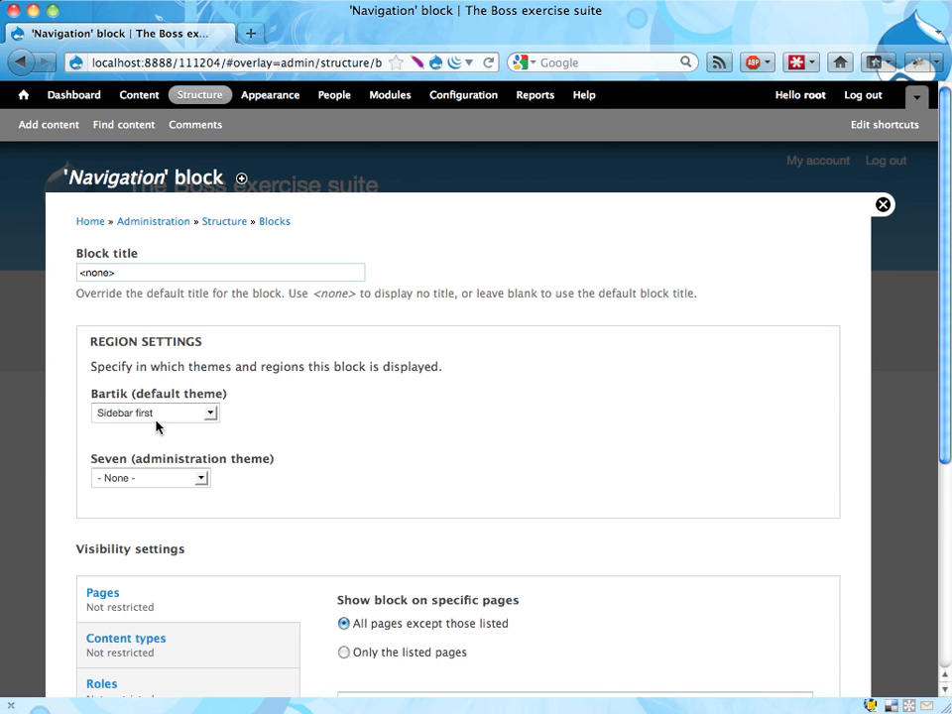
scroll(down, 3)
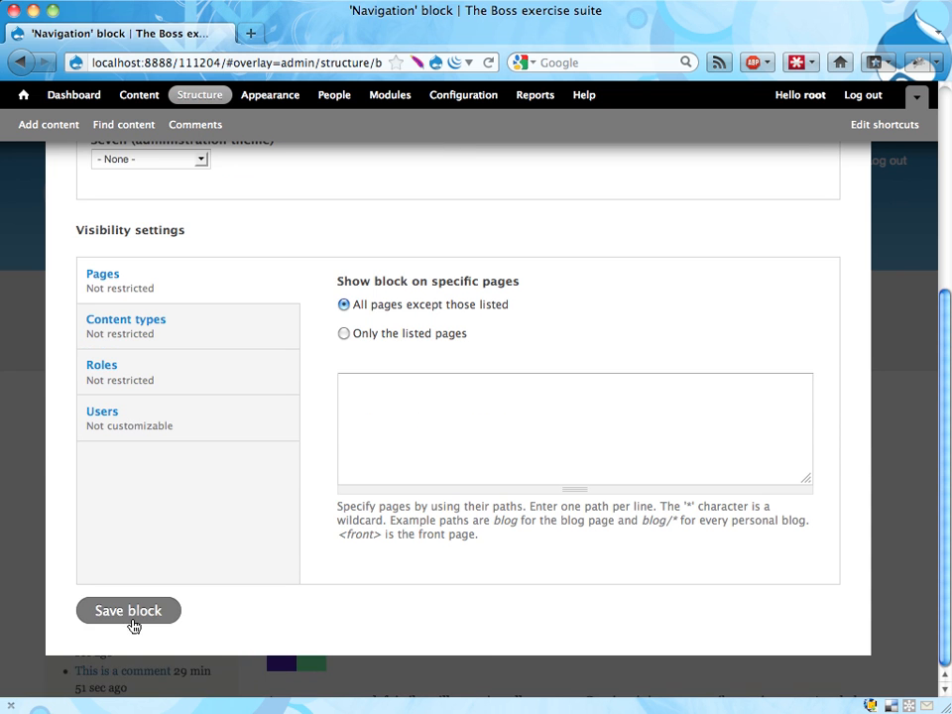
click(128, 610)
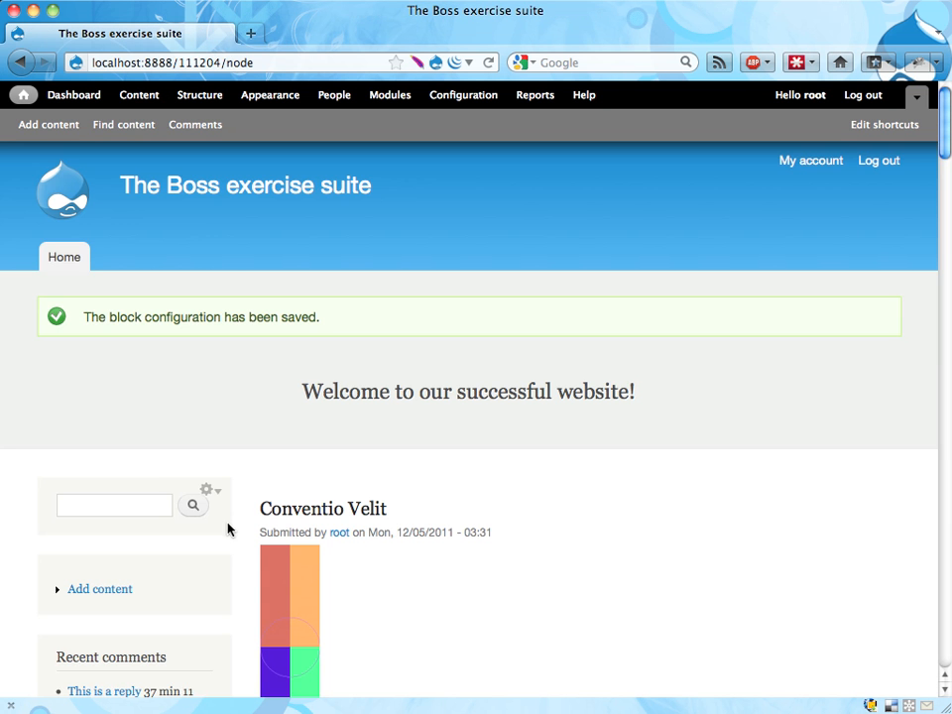
scroll(down, 3)
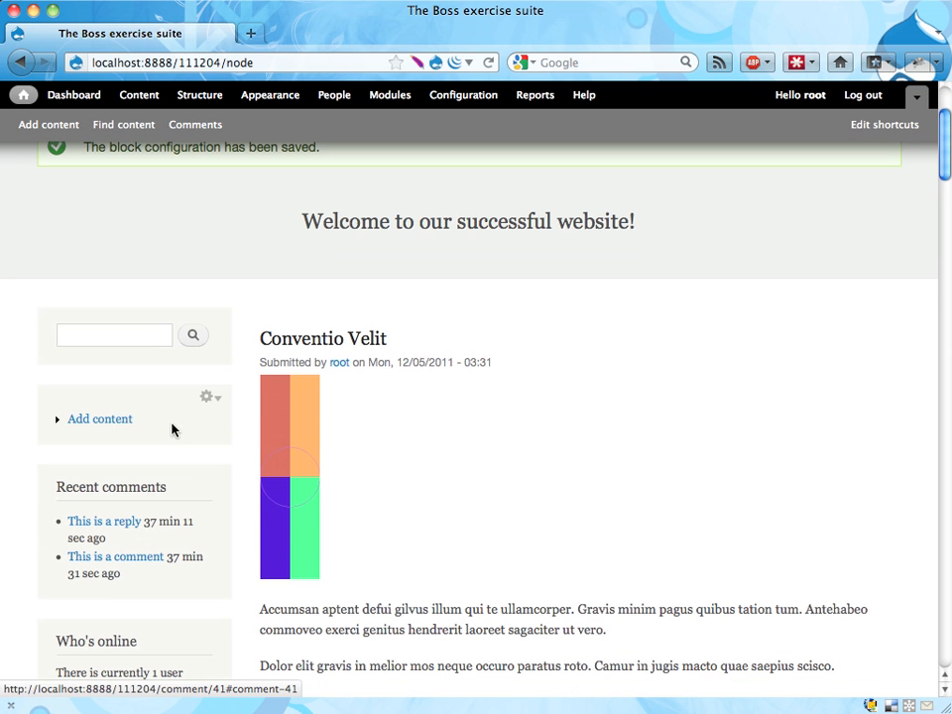